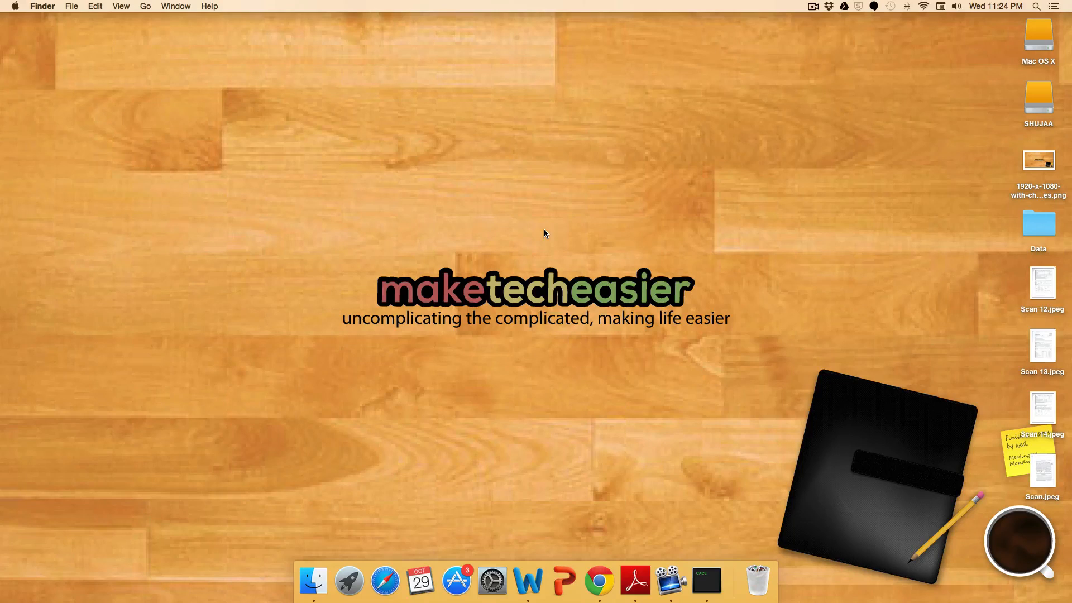
pyautogui.moveTo(599, 574)
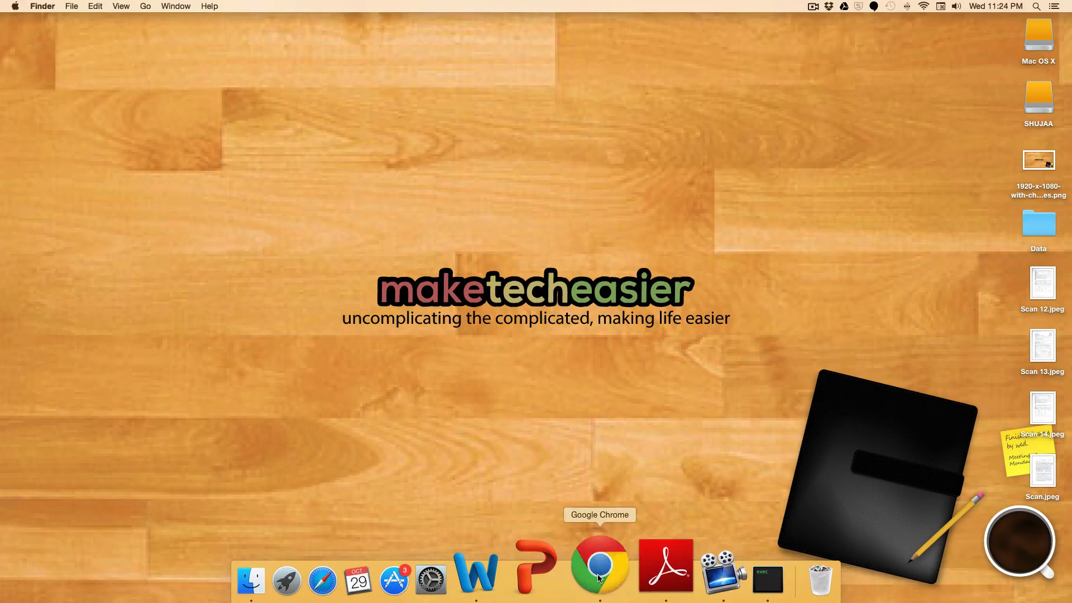
# Launch Google Chrome from the Dock to get a new tab
pyautogui.click(600, 571)
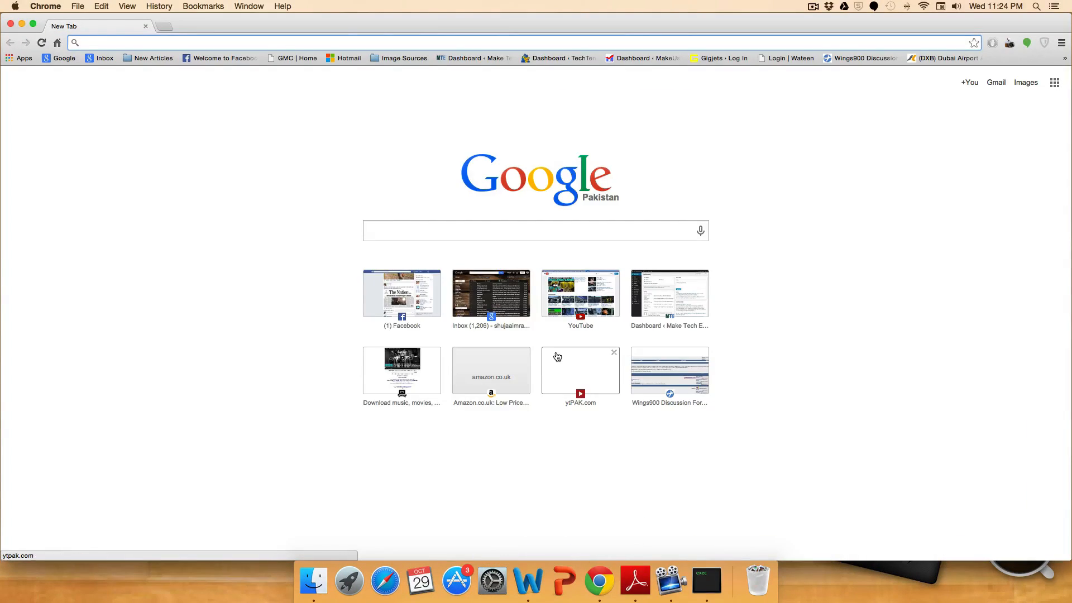
pyautogui.moveTo(557, 356)
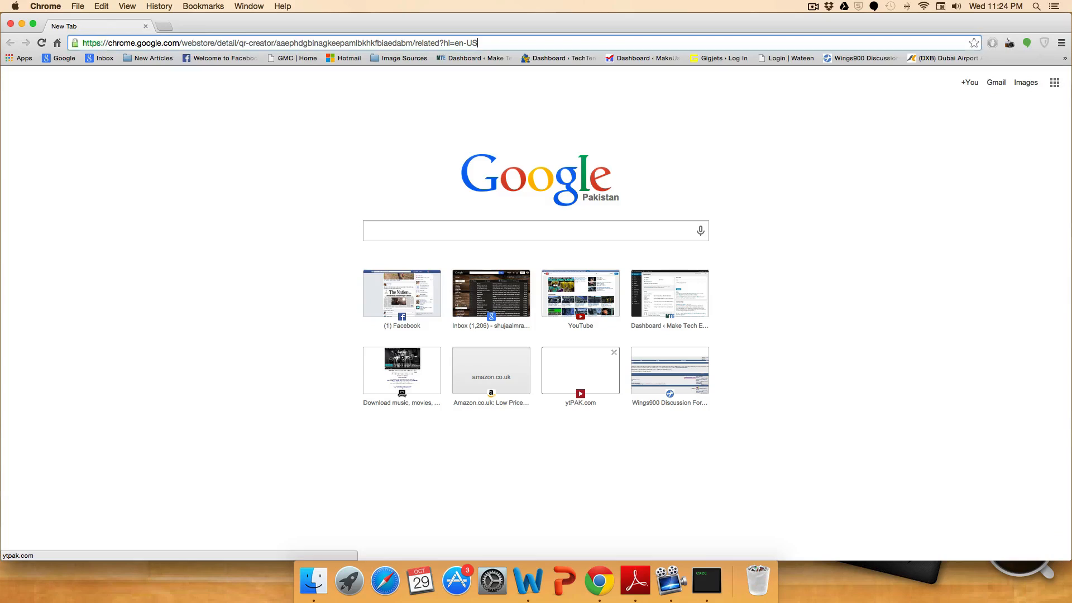
# Load the QR Creator store page, view its Details, and install the free app
pyautogui.press('Return')
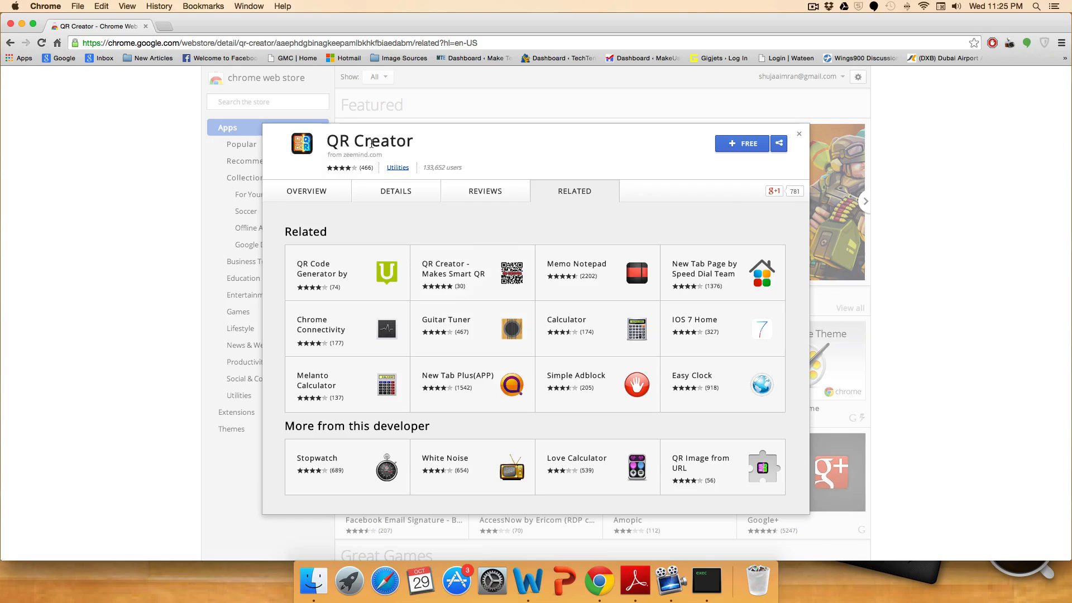
pyautogui.moveTo(377, 162)
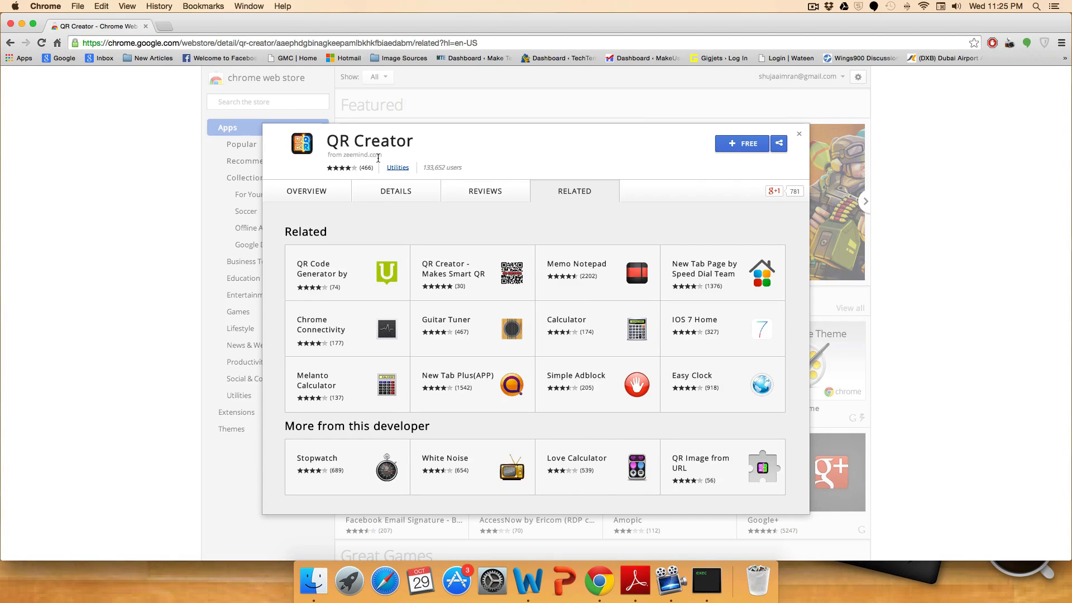
pyautogui.click(395, 191)
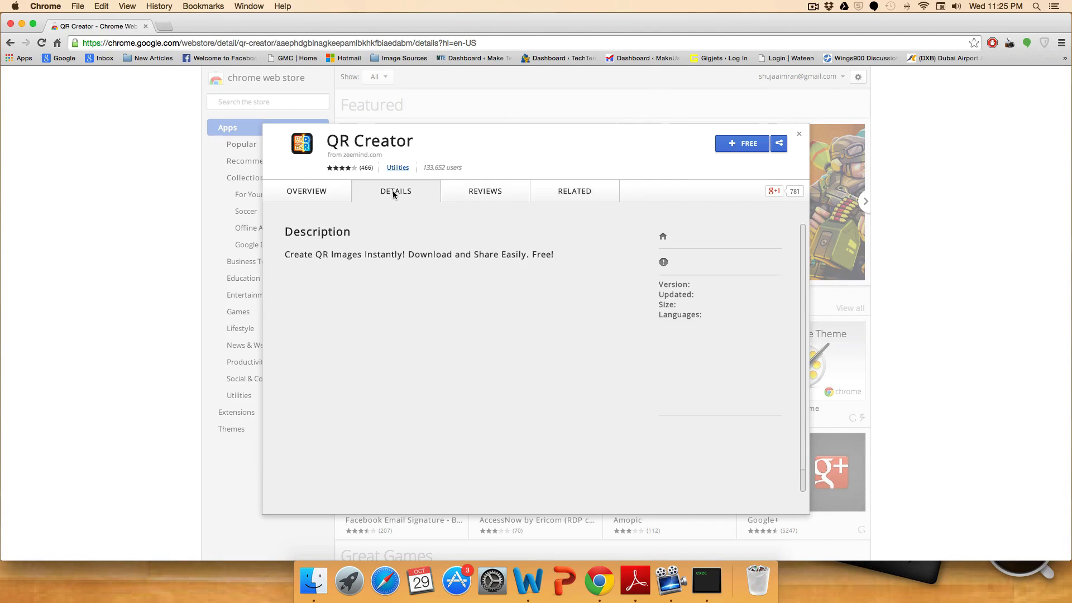
pyautogui.click(396, 191)
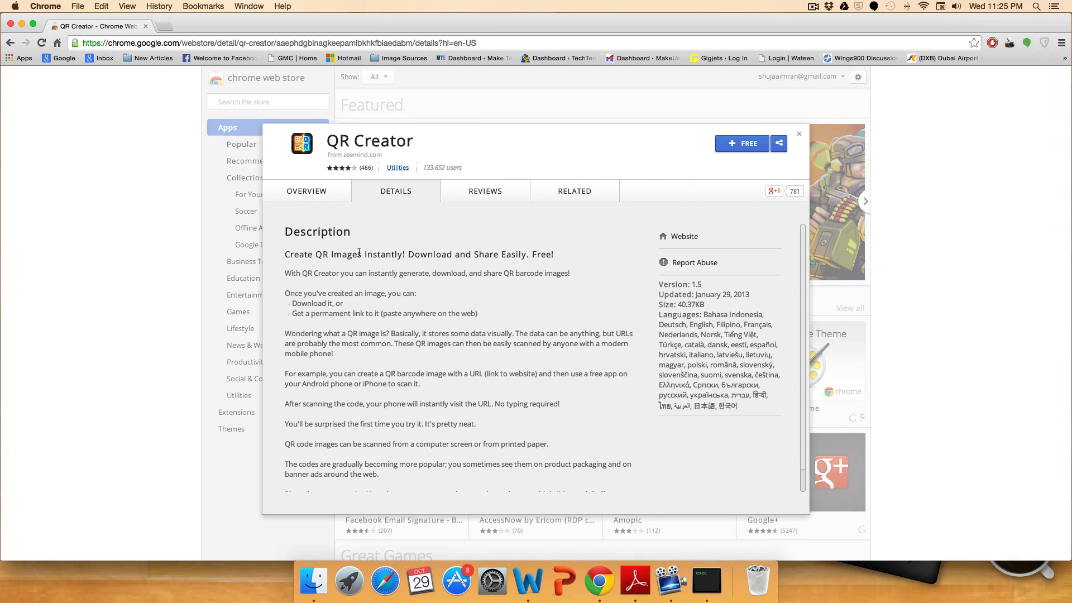
pyautogui.moveTo(697, 163)
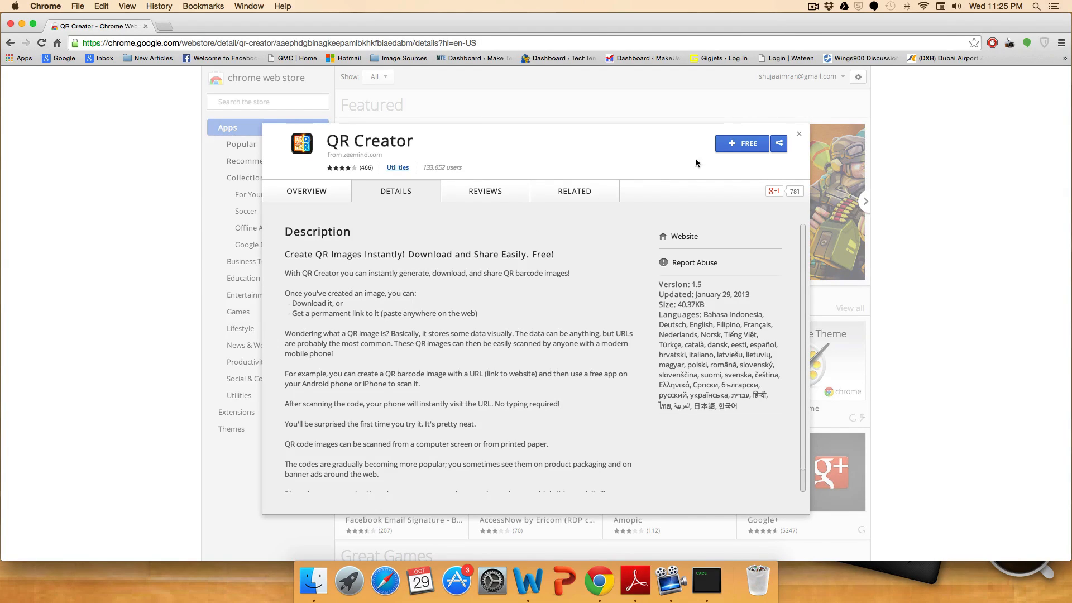
pyautogui.click(742, 143)
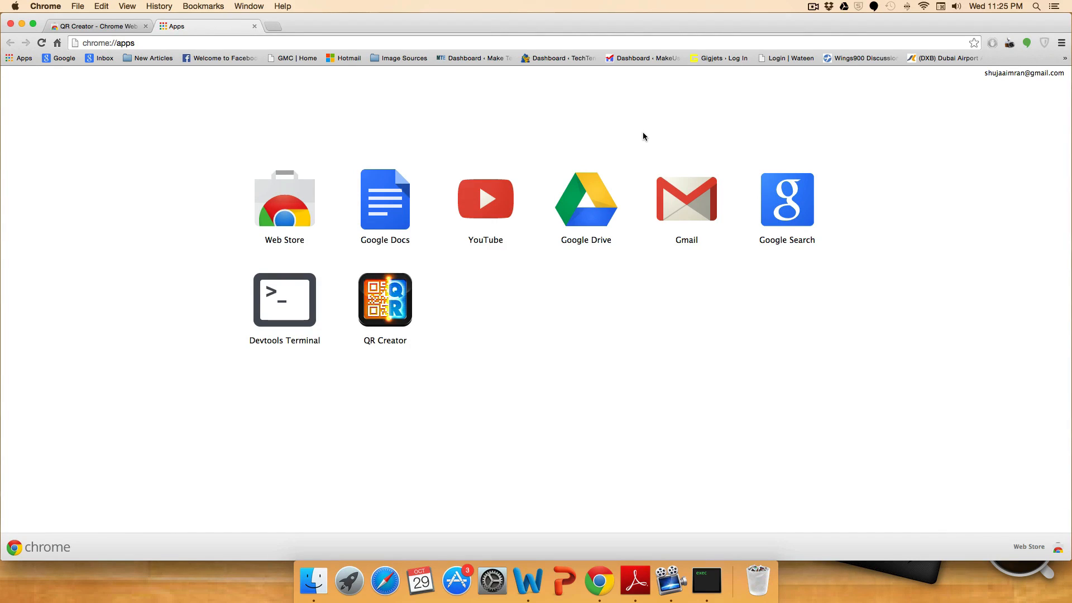
pyautogui.moveTo(998, 59)
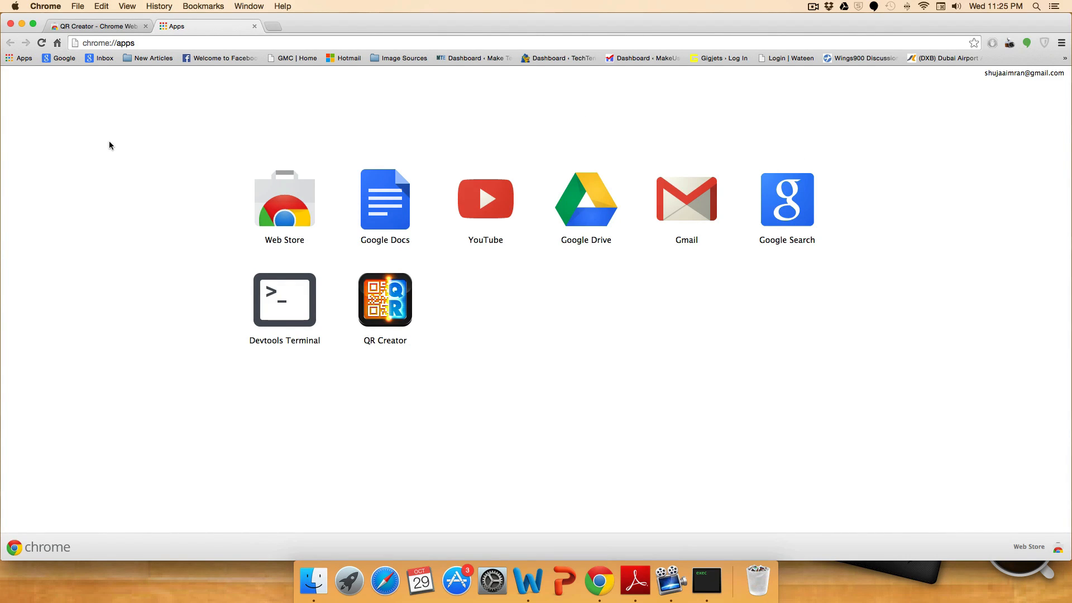
# Start QR Creator from its icon on the chrome://apps page
pyautogui.click(388, 305)
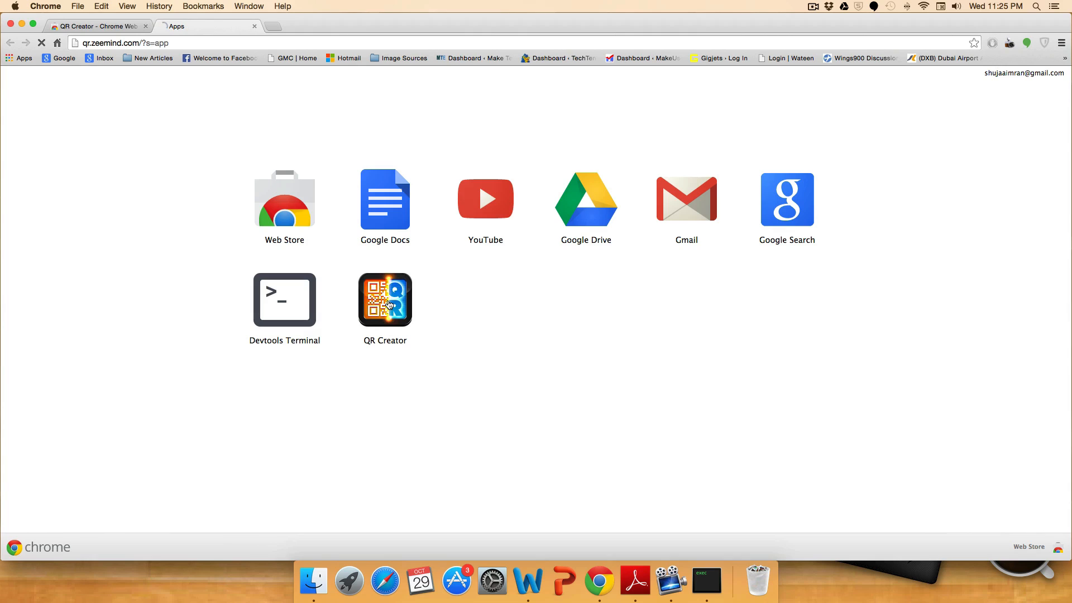
pyautogui.click(385, 300)
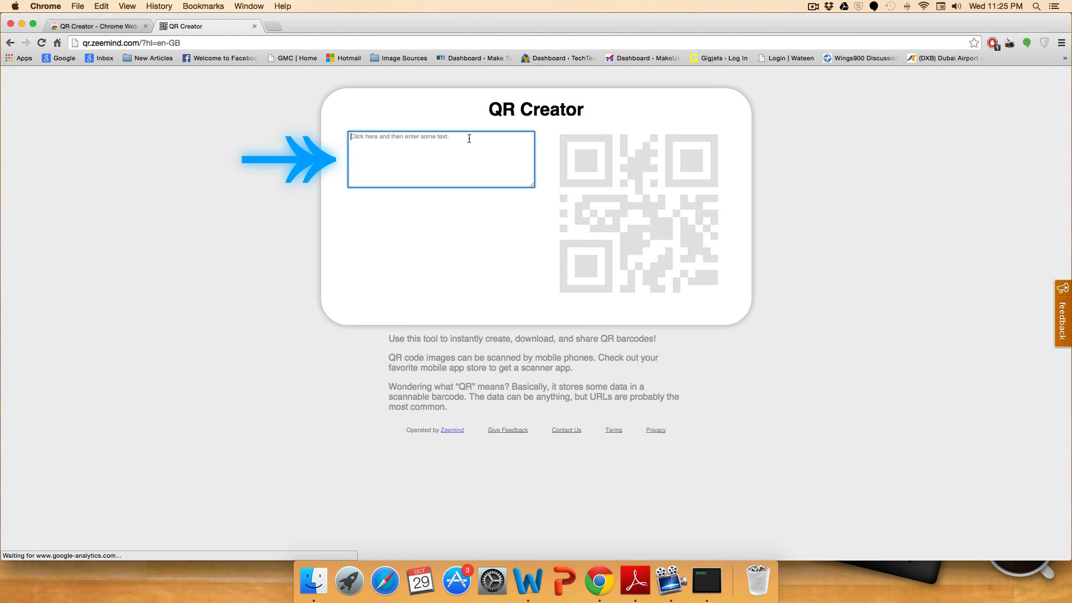
pyautogui.write('w')
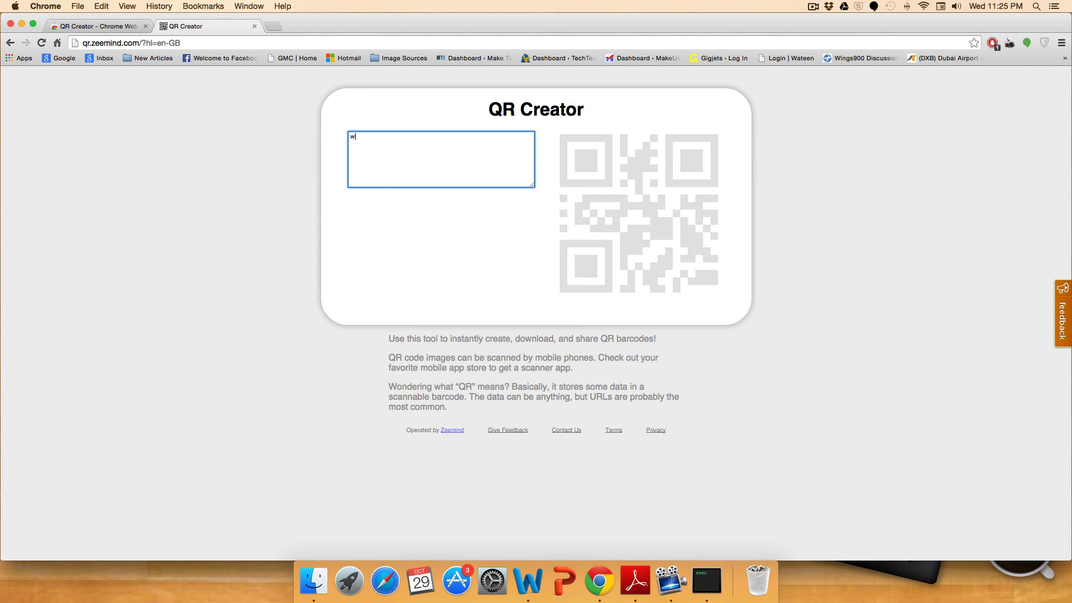
pyautogui.write('ww.maketec')
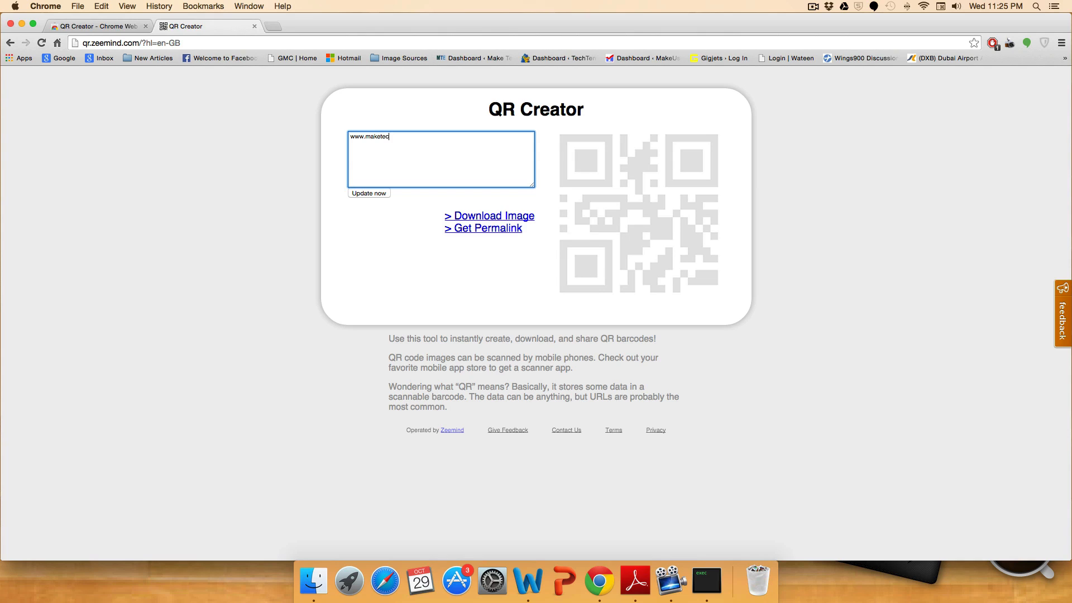
pyautogui.write('heasiercom')
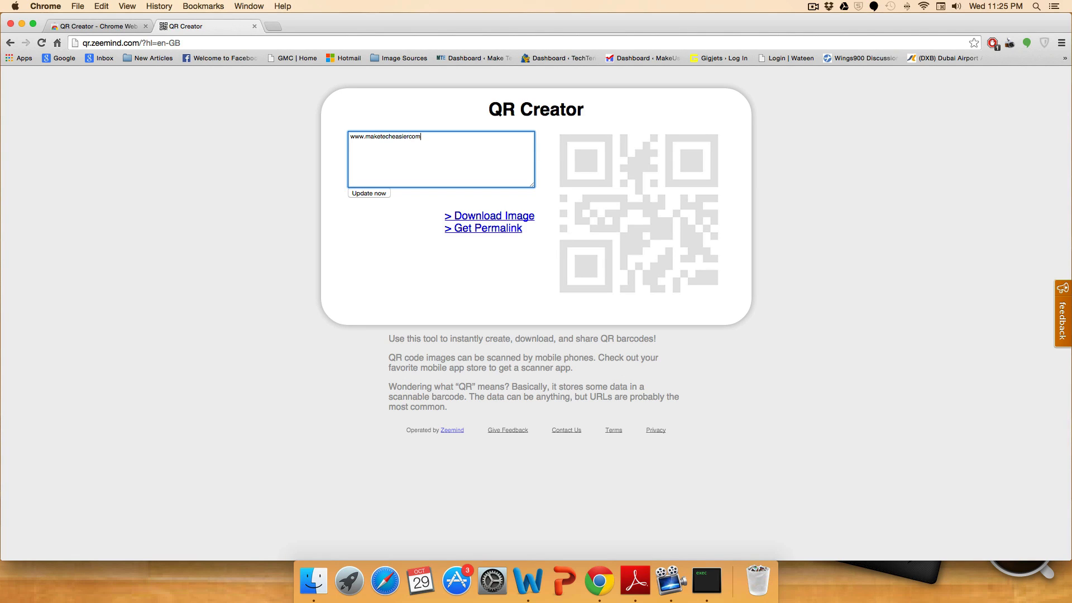
pyautogui.click(368, 192)
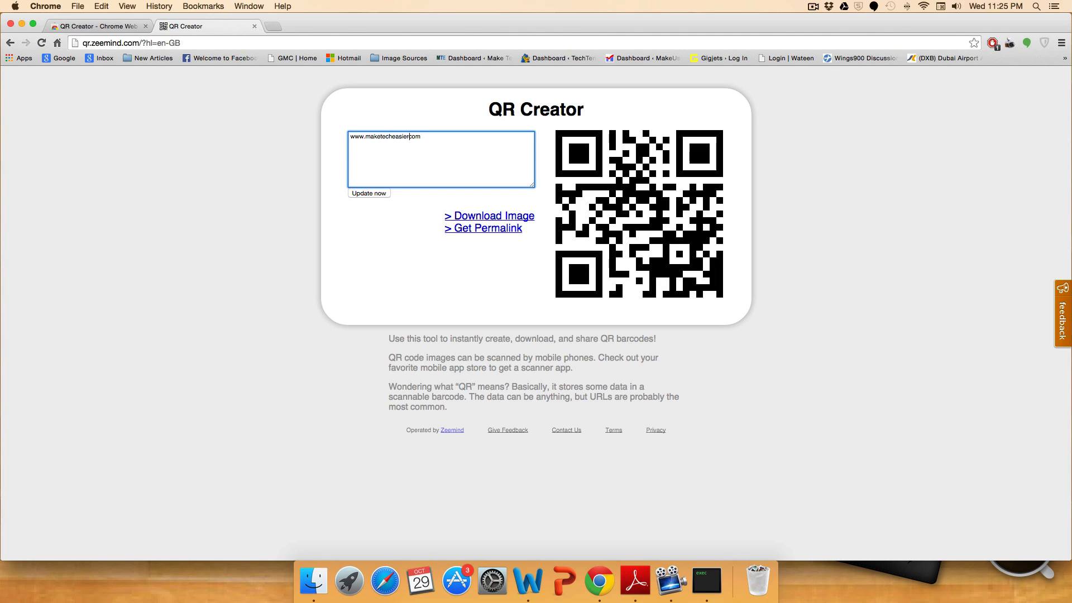
pyautogui.click(369, 193)
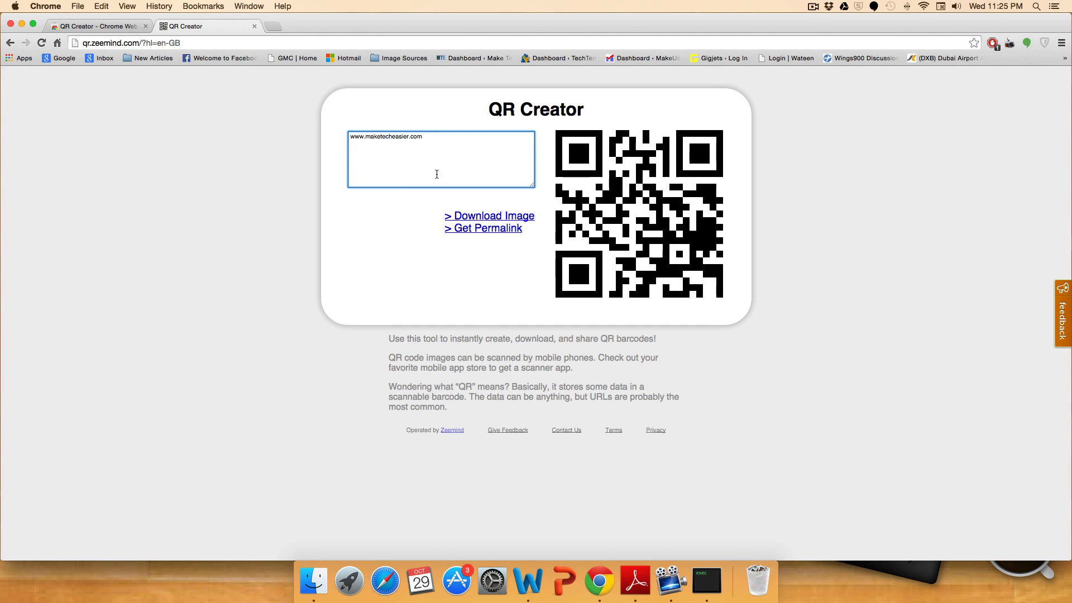
pyautogui.moveTo(601, 220)
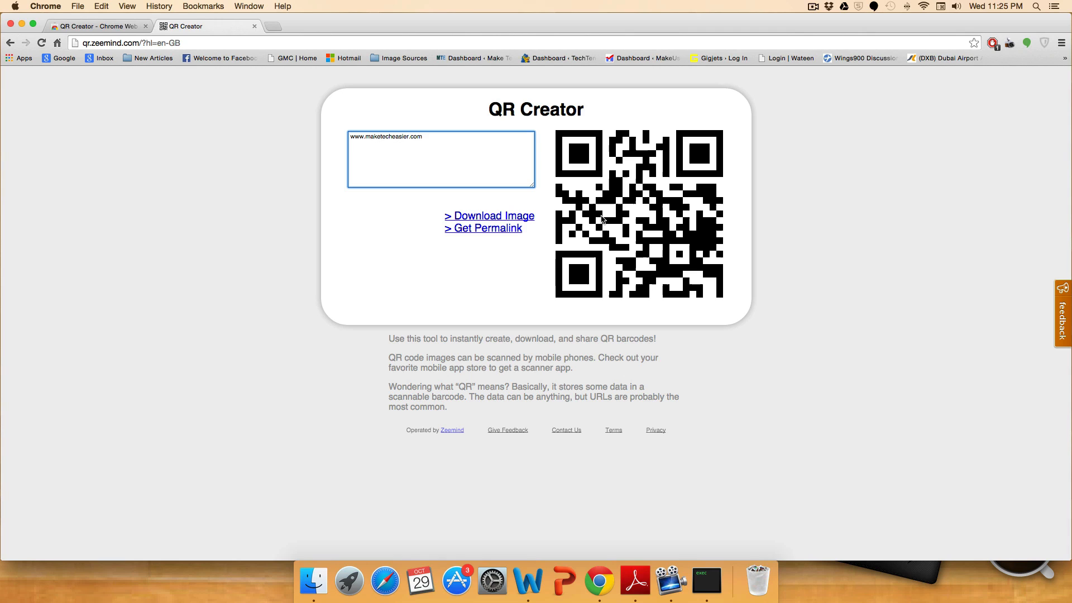
# Download the QR code to the Desktop as my_qr_code.png and open it in Preview
pyautogui.click(494, 216)
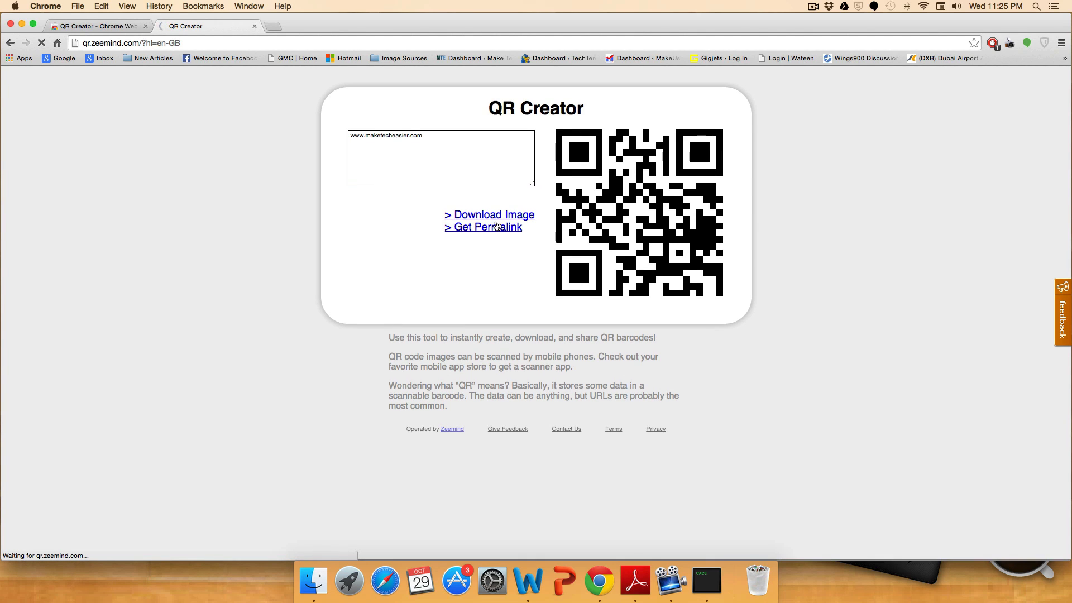
pyautogui.click(489, 214)
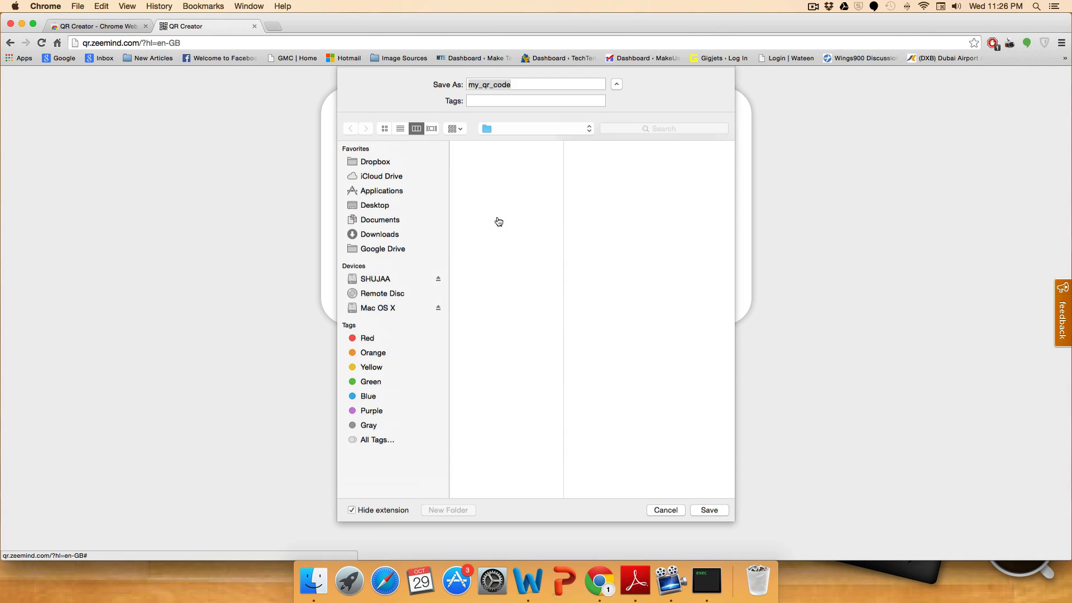
pyautogui.click(378, 204)
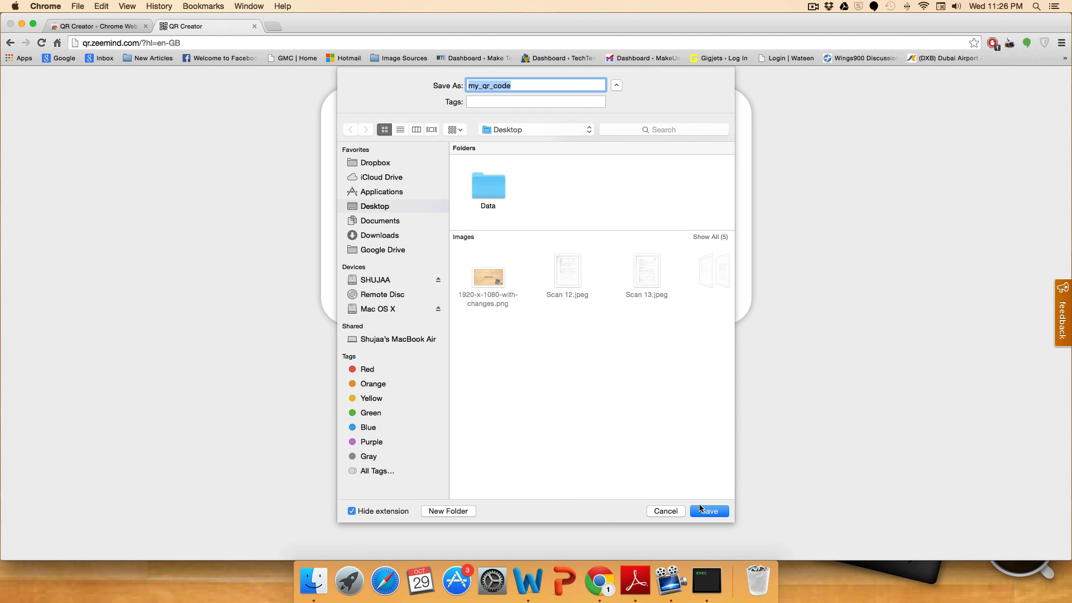
pyautogui.click(710, 511)
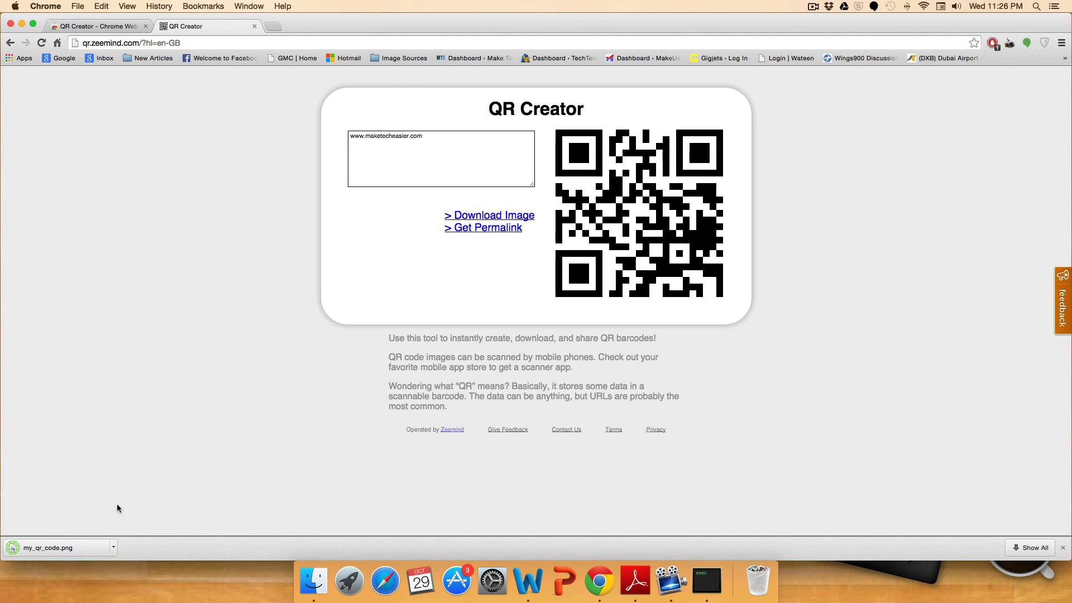
pyautogui.click(48, 548)
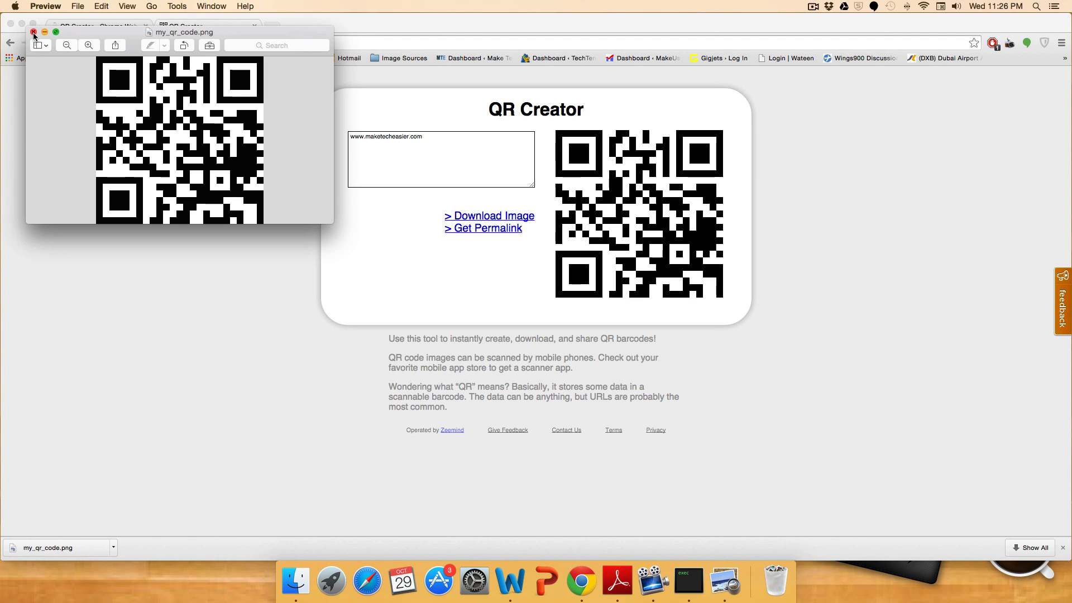
pyautogui.click(34, 32)
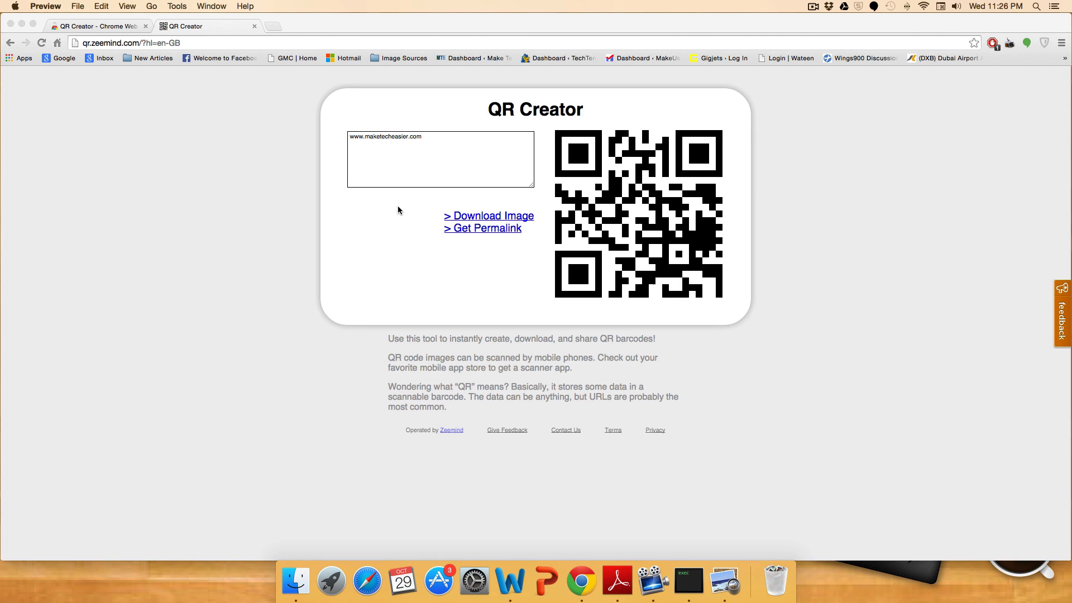
pyautogui.click(483, 228)
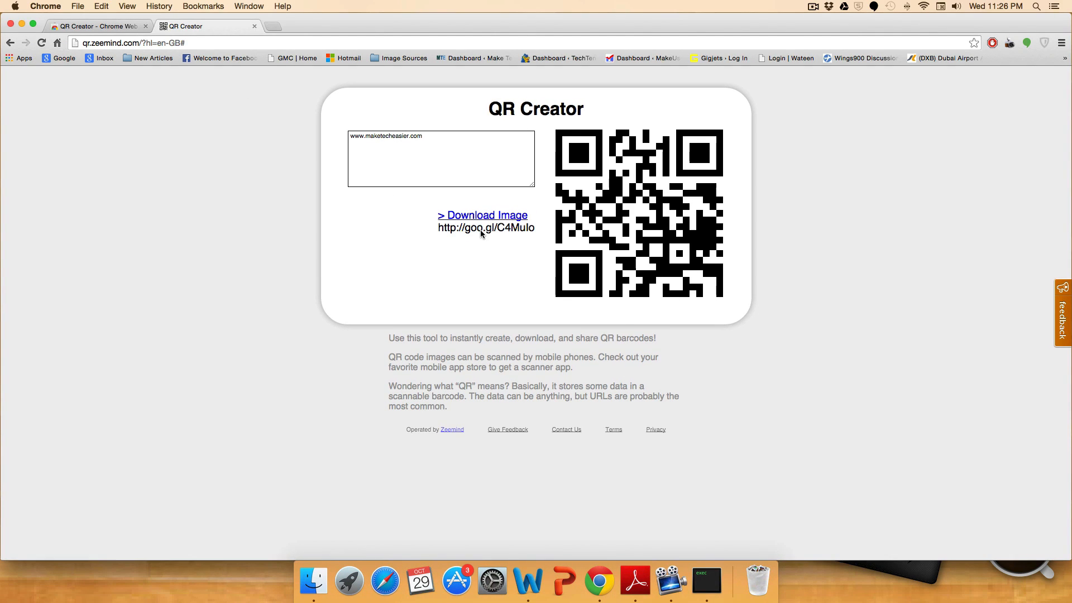